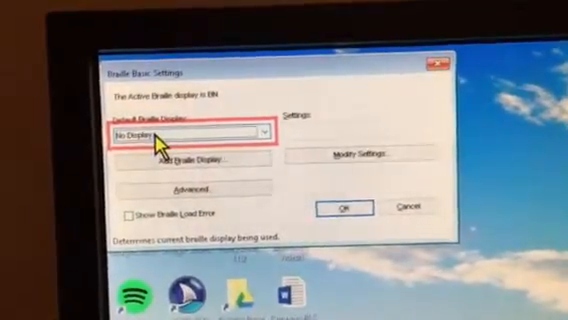
# Open the Default Braille Display dropdown in Braille Basic Settings to choose BrailleNote.
pyautogui.click(185, 135)
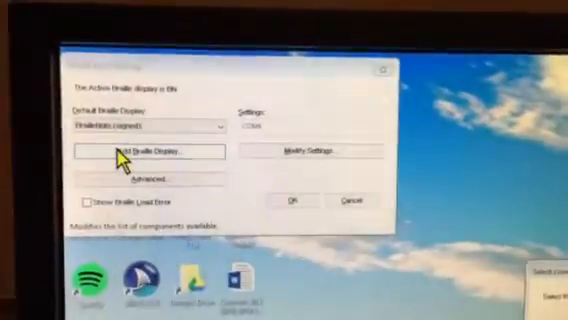
pyautogui.click(150, 152)
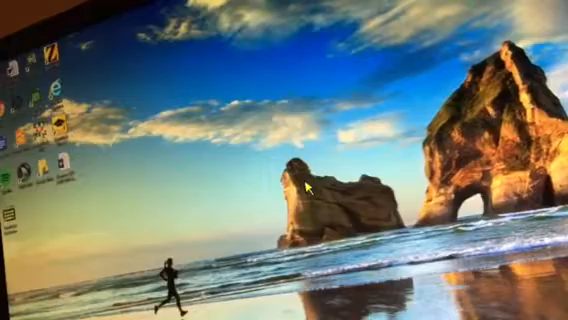
# Open the Windows Start menu to find JAWS for relaunching.
pyautogui.click(8, 310)
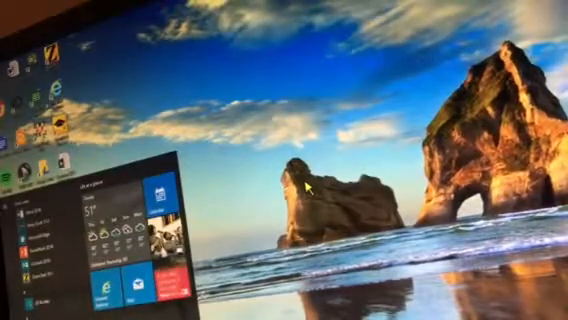